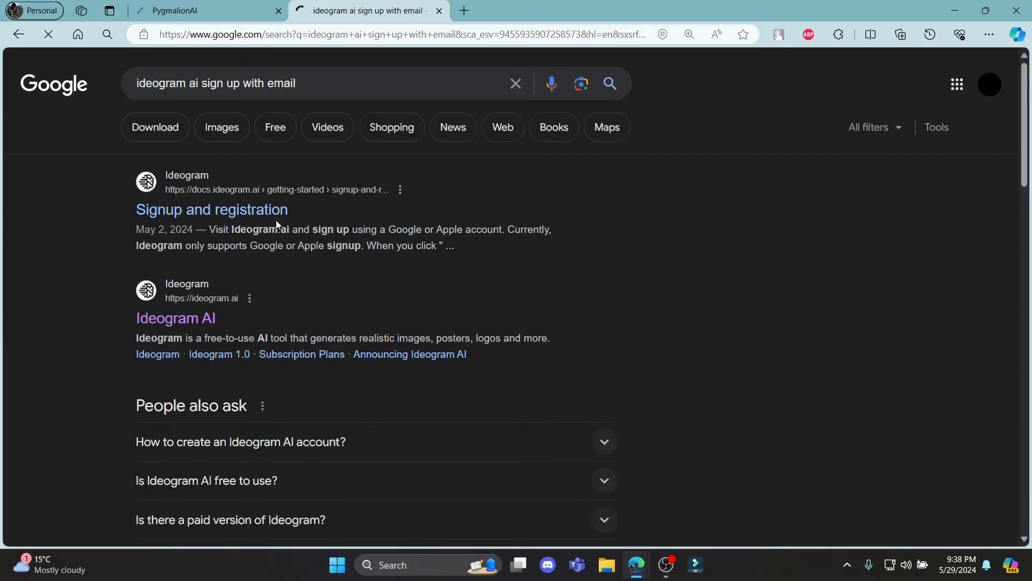
# Open Ideogram's 'Signup and registration' help article from the docs.ideogram.ai search result
pyautogui.click(211, 209)
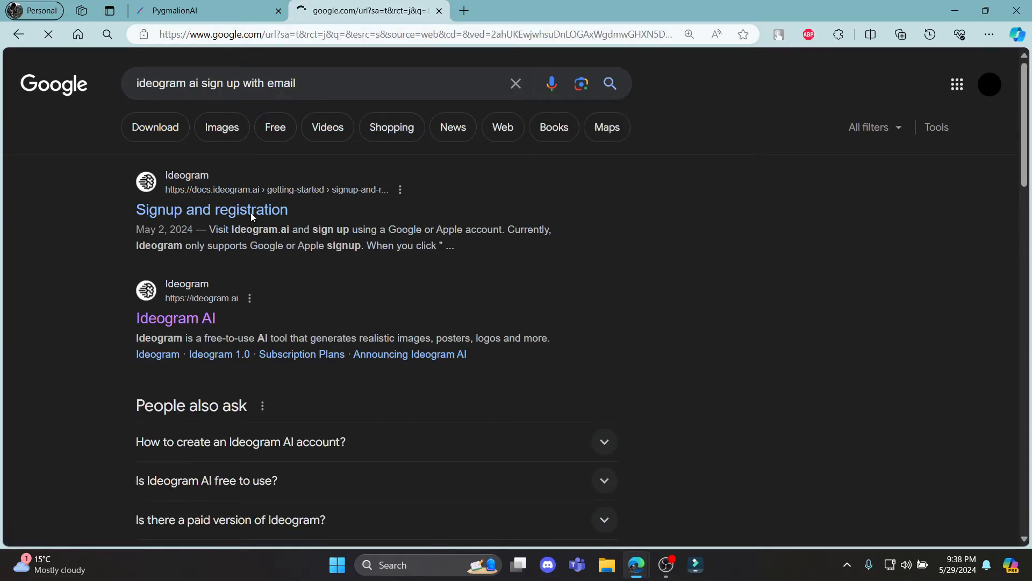
pyautogui.click(212, 209)
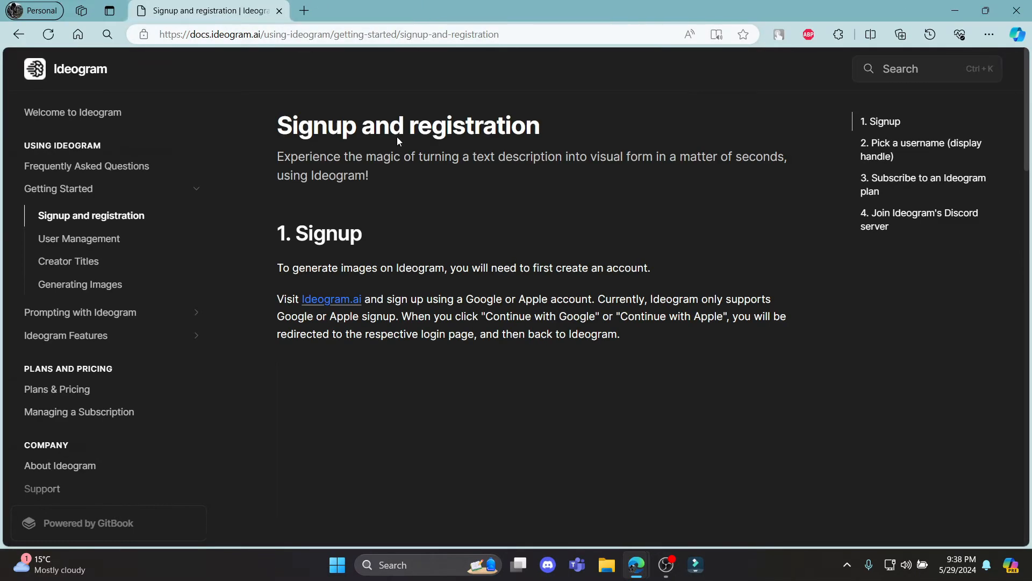
pyautogui.scroll(-3)
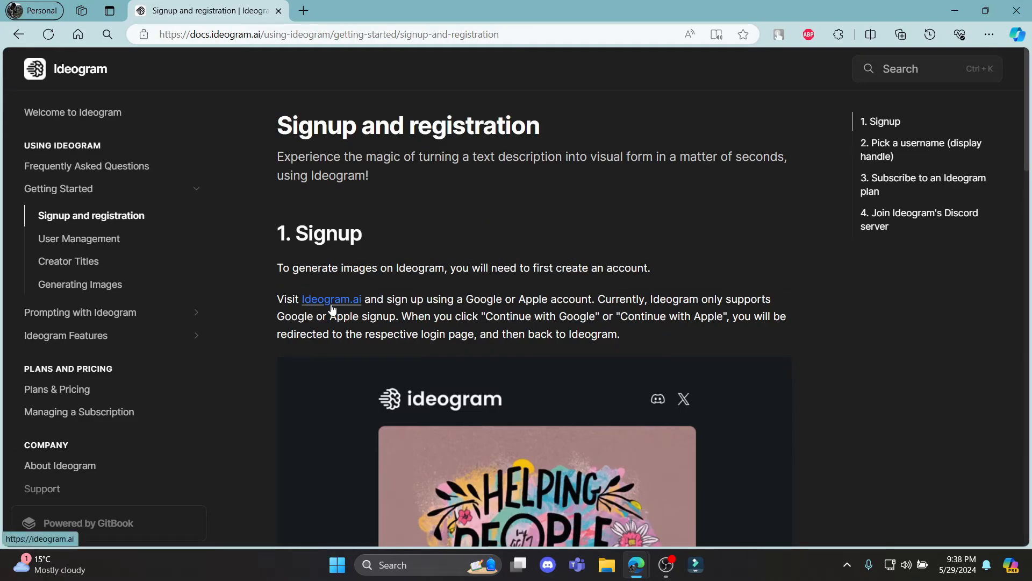
# Follow the Ideogram.ai link and reach the login page via the profile icon
pyautogui.click(331, 299)
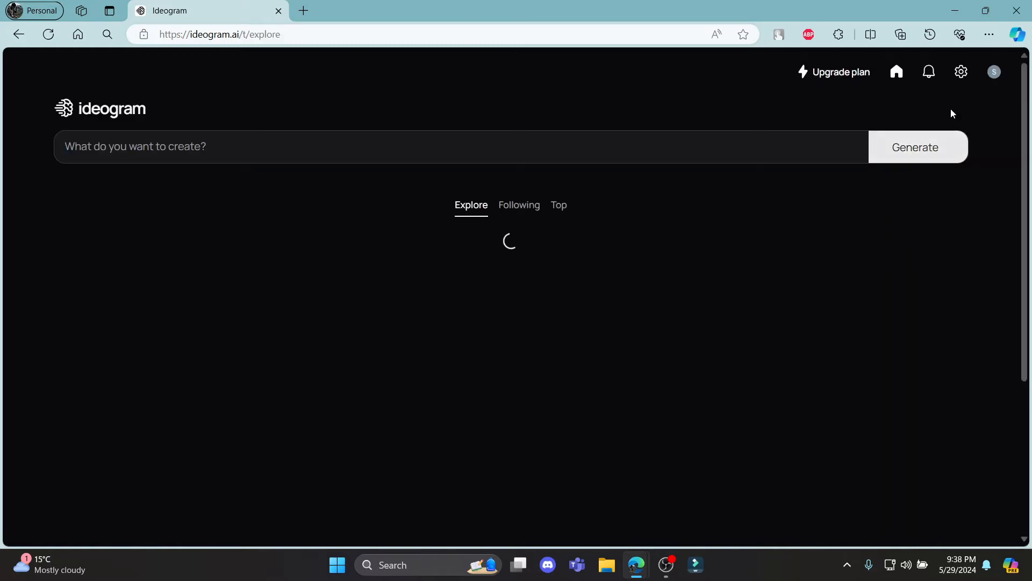
pyautogui.click(994, 71)
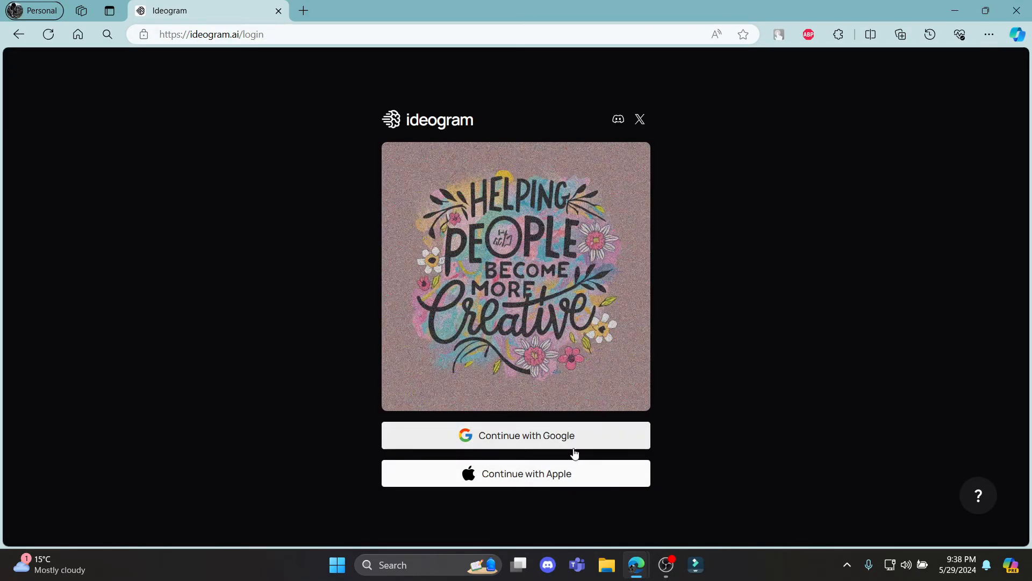
pyautogui.moveTo(550, 440)
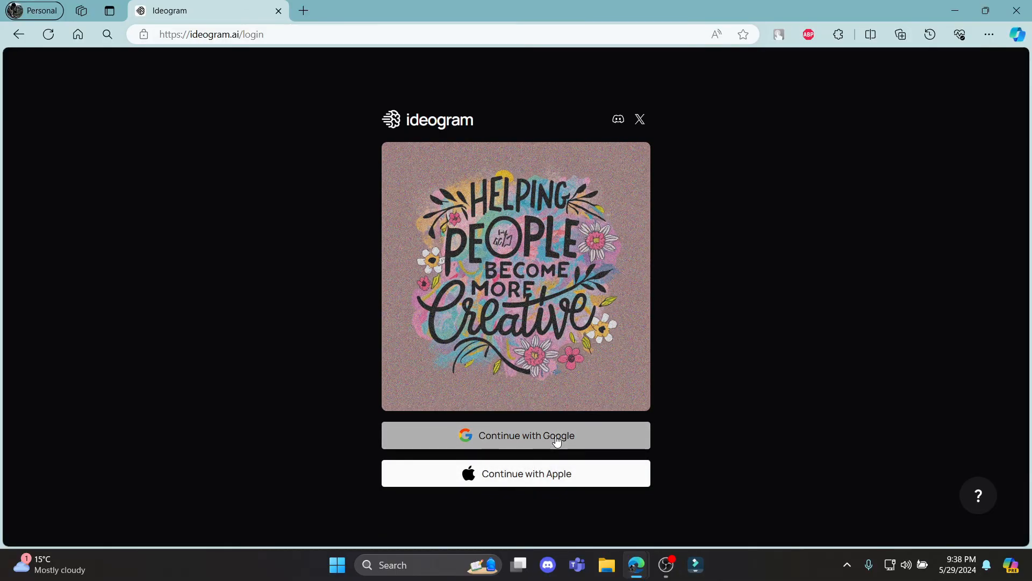
# Choose 'Continue with Google' to land on the Explore feed signed in
pyautogui.click(515, 435)
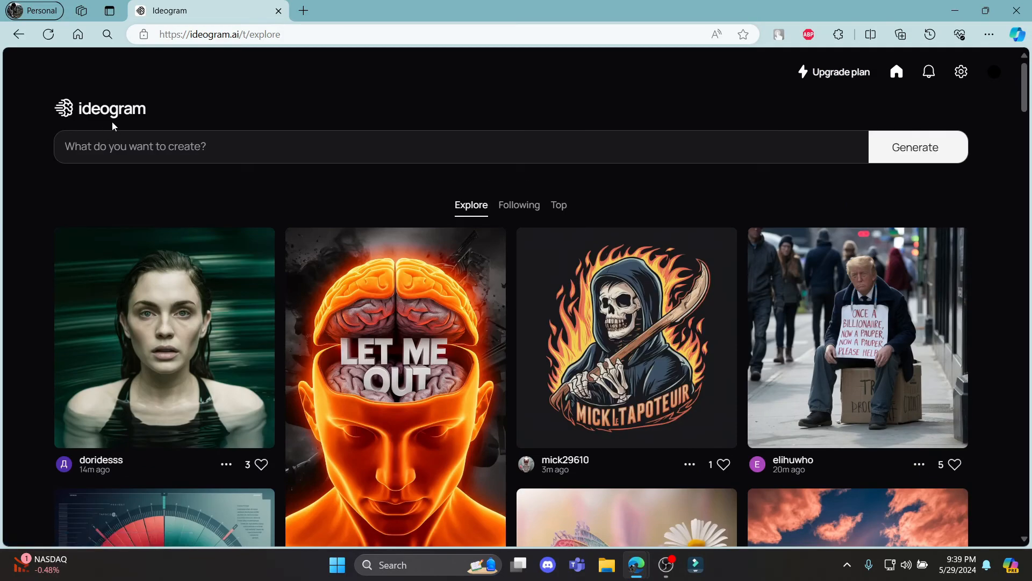
pyautogui.moveTo(217, 177)
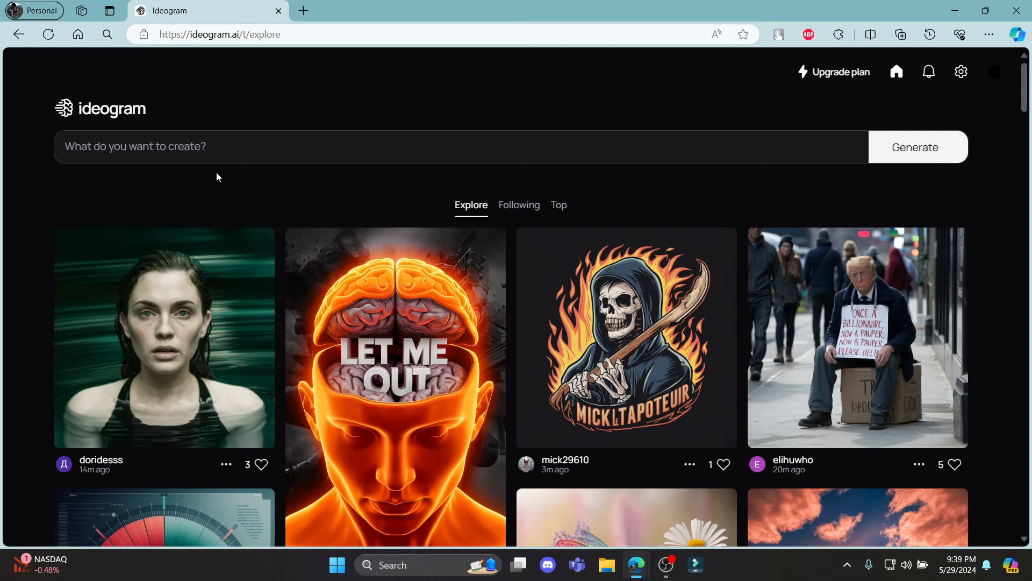
pyautogui.moveTo(961, 71)
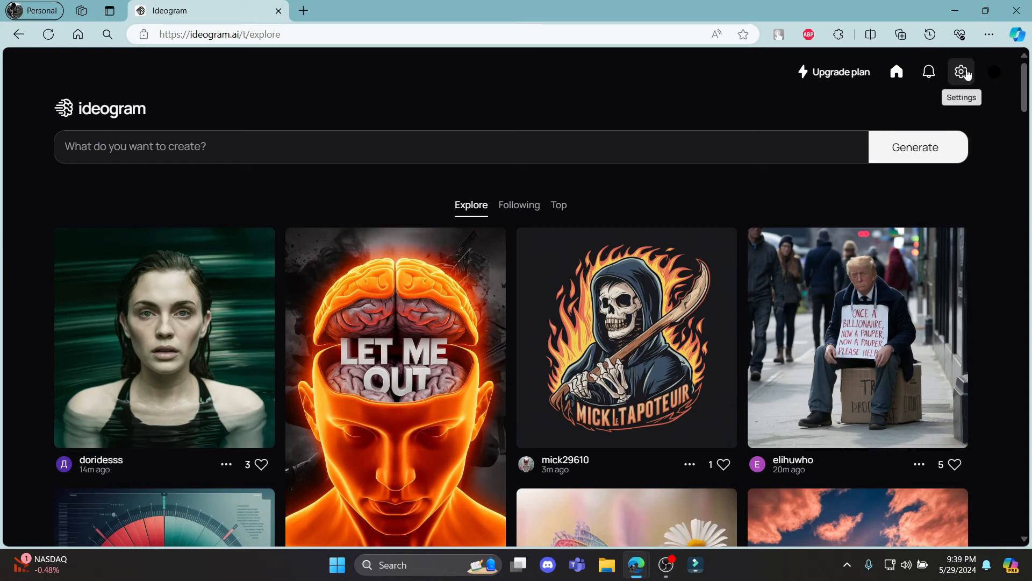